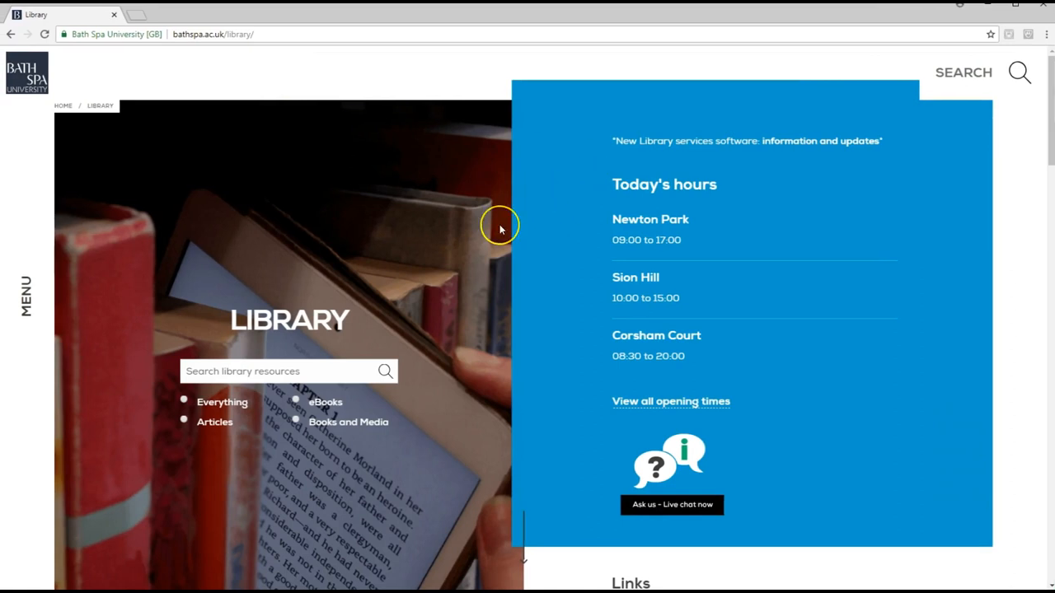
- Open Box of Broadcasts from the library's Databases A–Z list
scroll(down, 3)
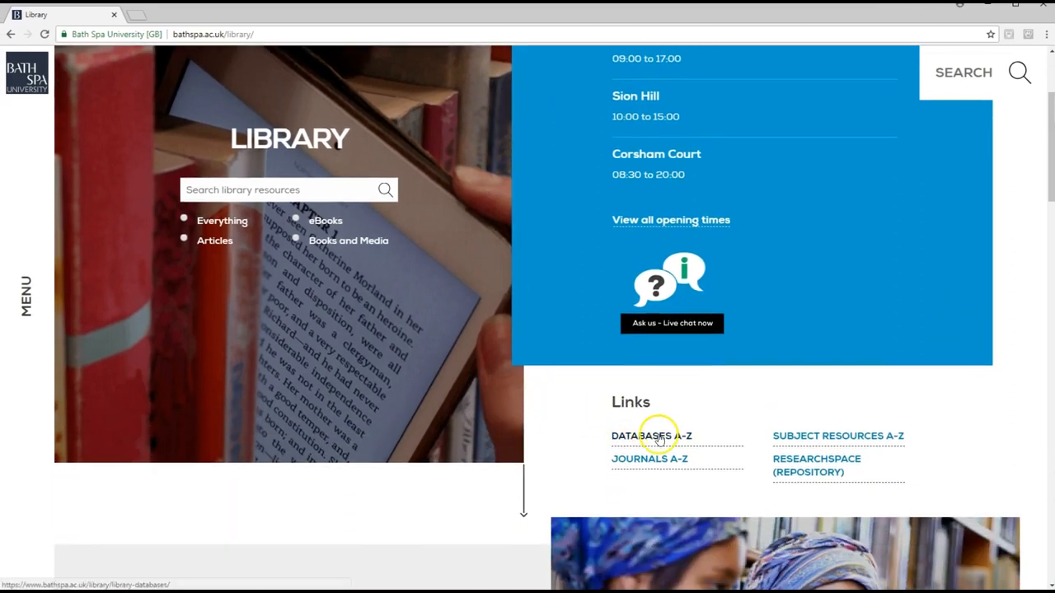
click(649, 435)
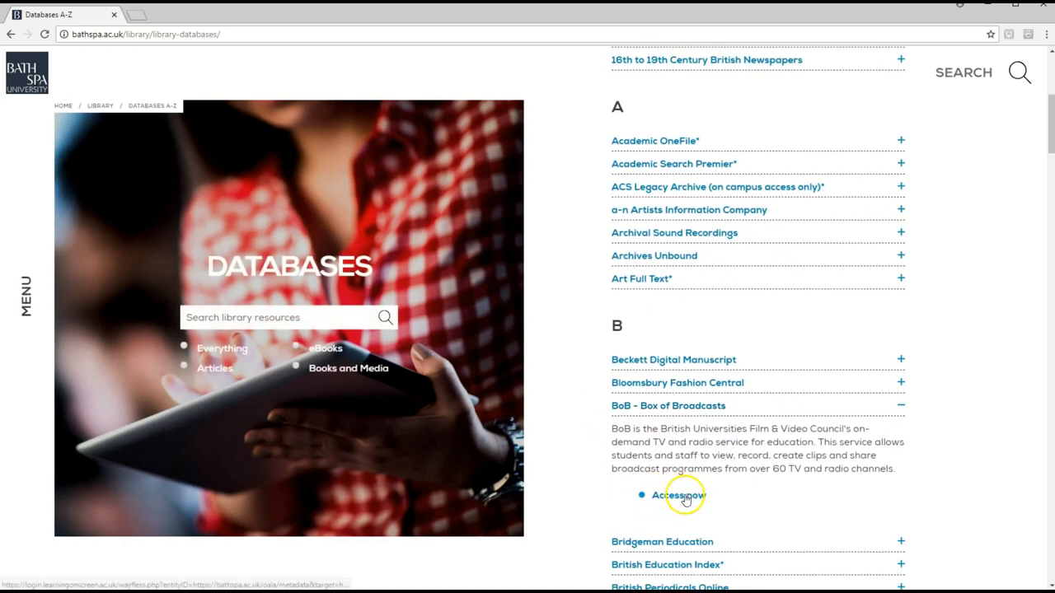
click(679, 494)
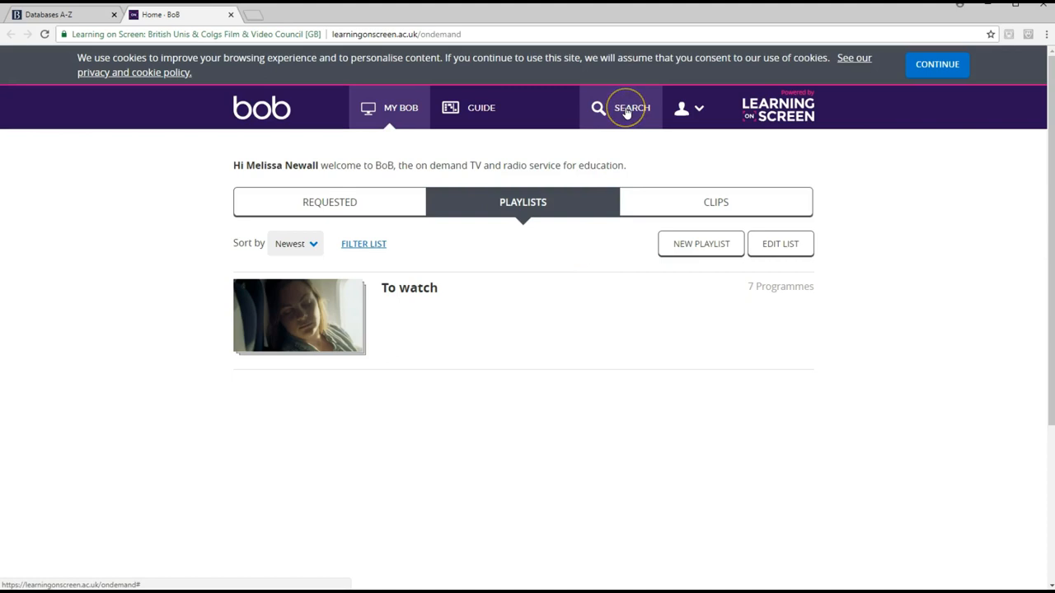
- Run a programme search for "Britain's fat fight", returning 6,748 results
click(631, 107)
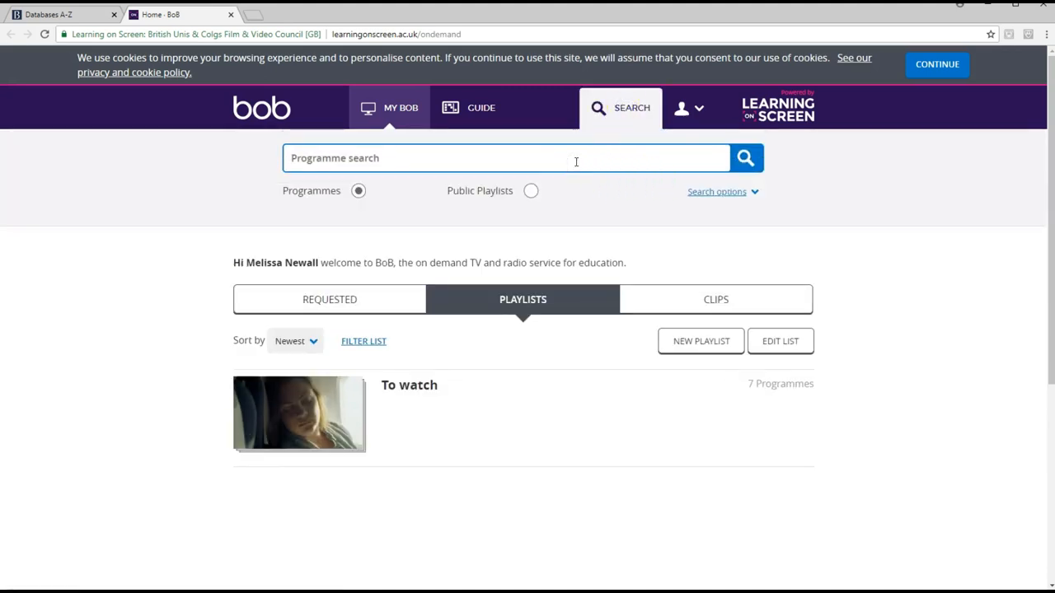
text(B)
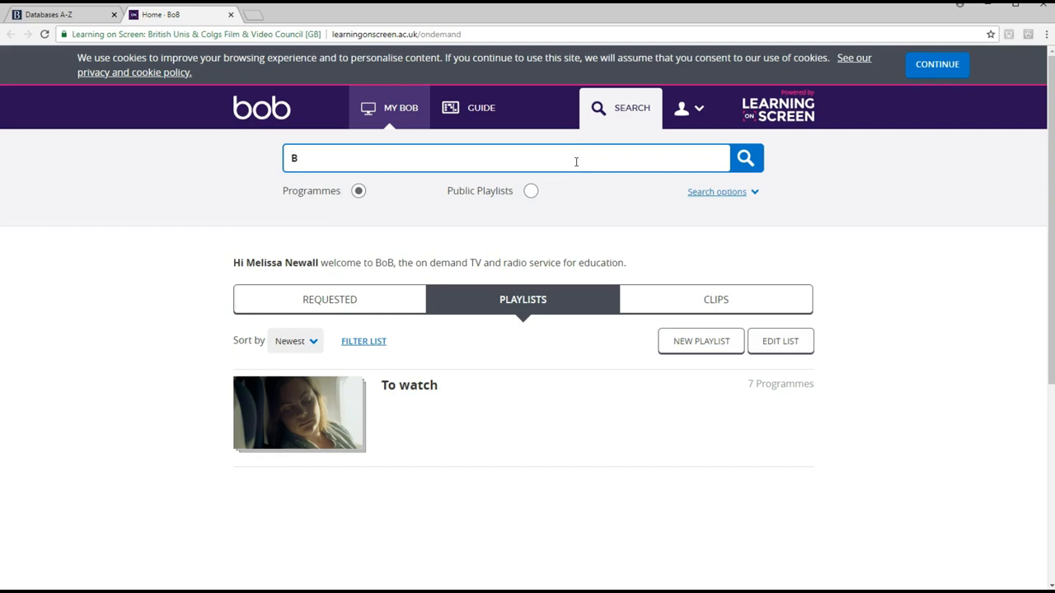
text(ritain's fat fight)
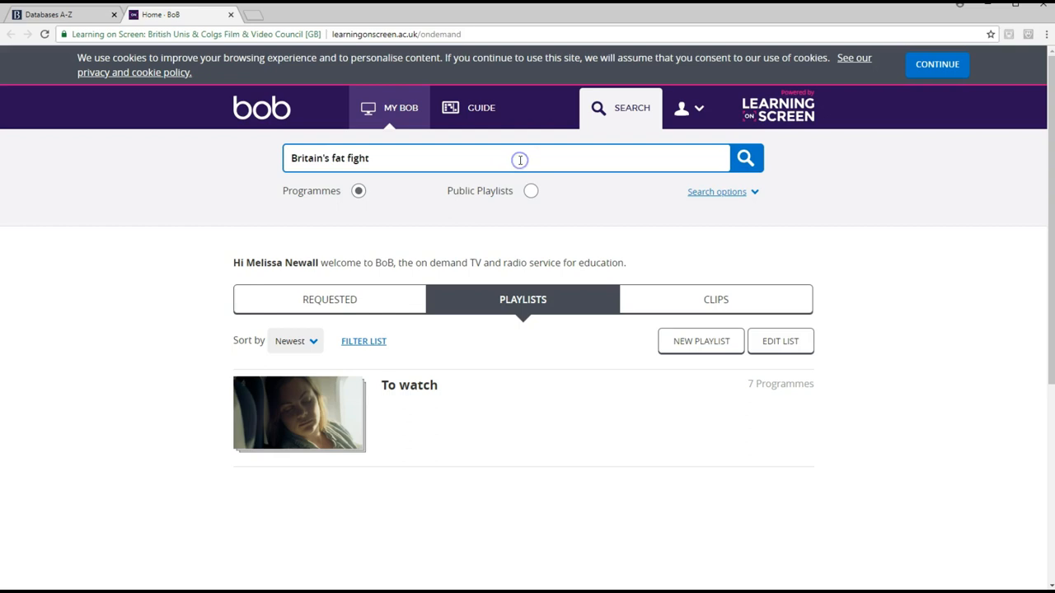
click(745, 158)
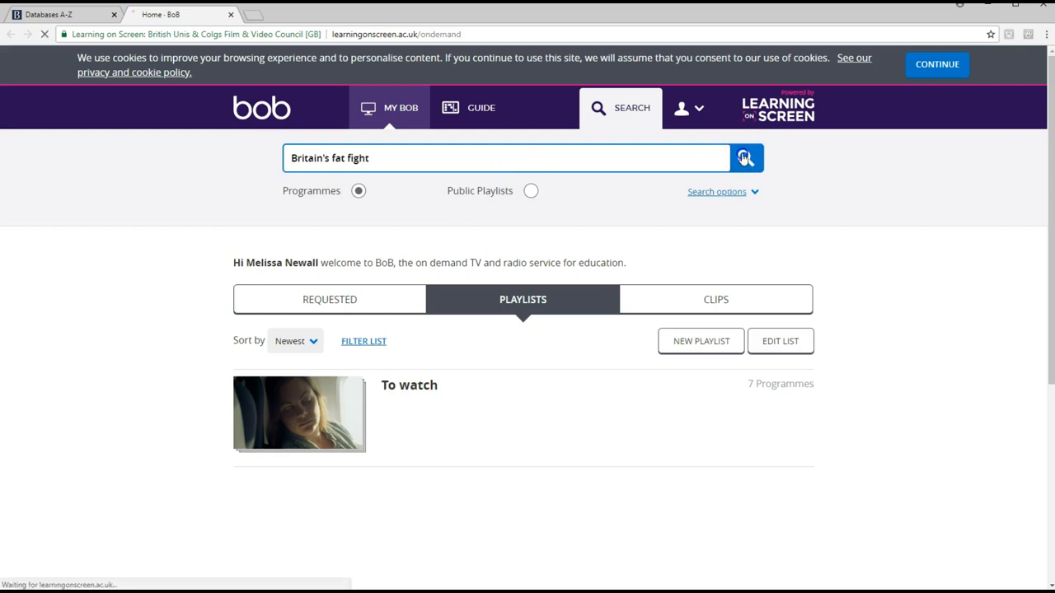
click(745, 158)
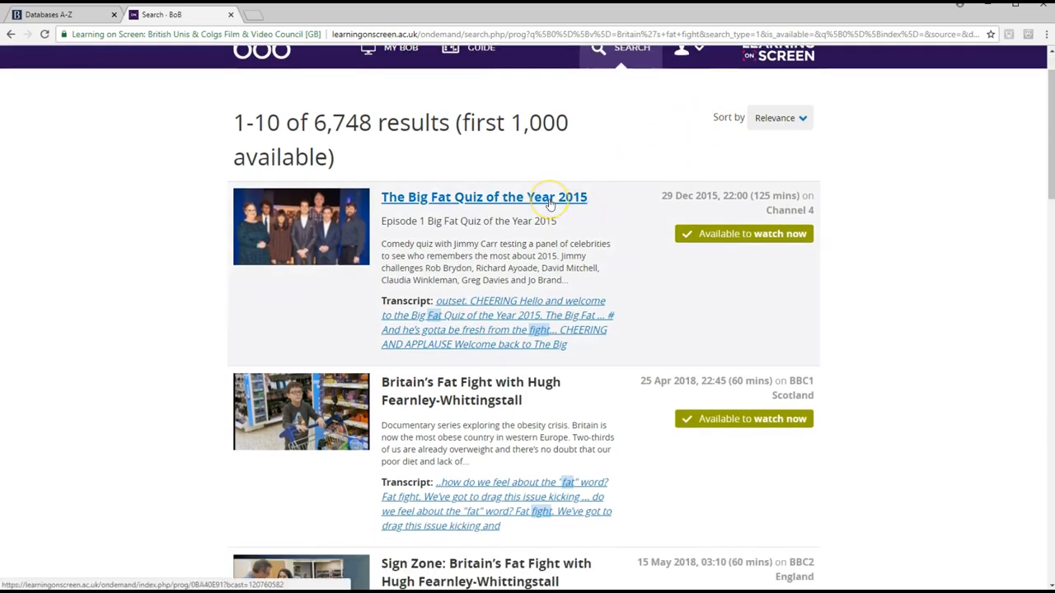
mouse_move(613, 211)
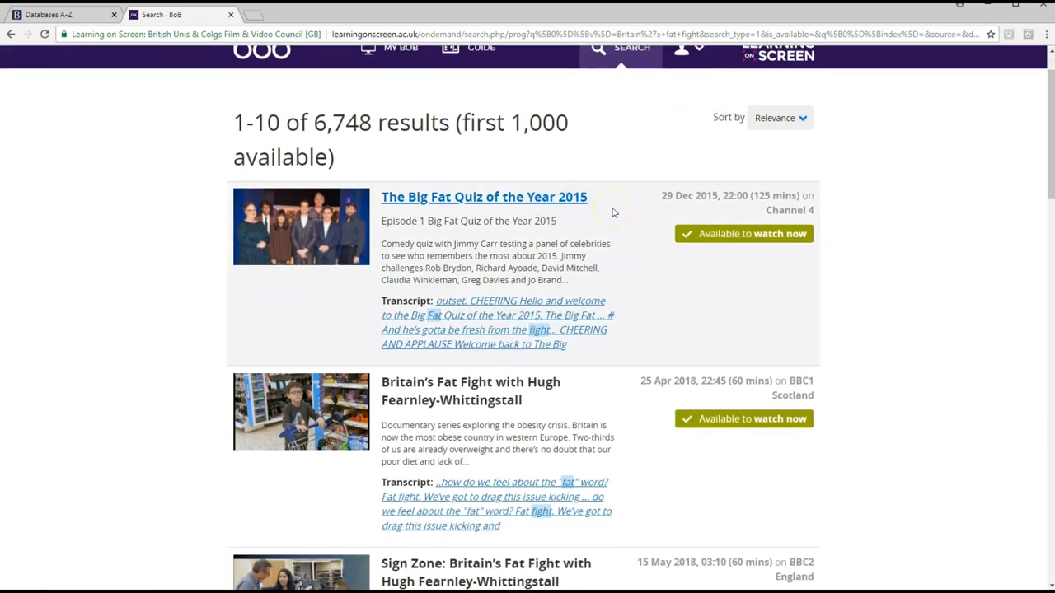
scroll(down, 3)
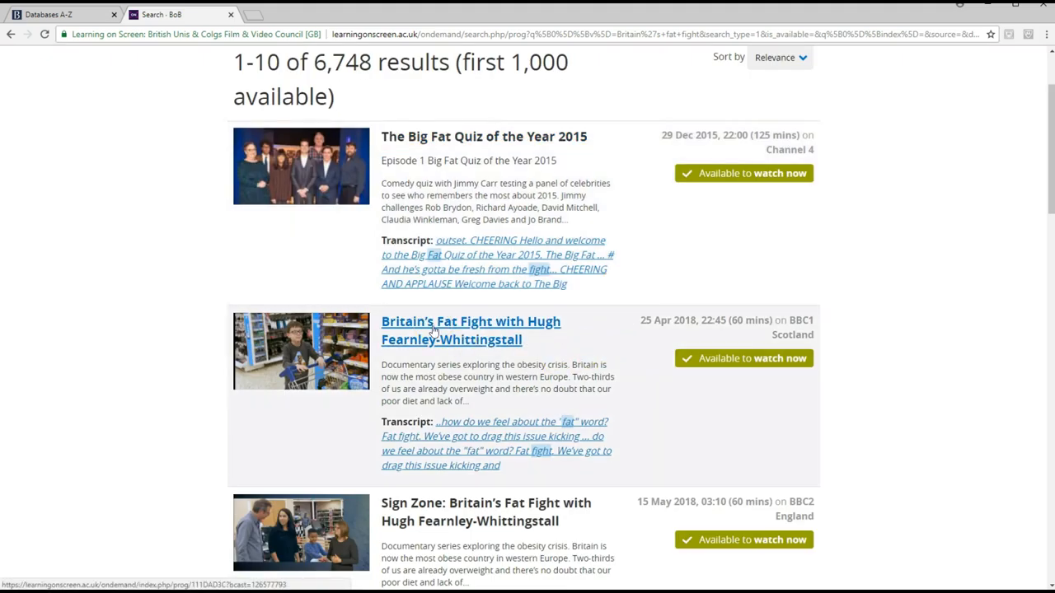
scroll(down, 3)
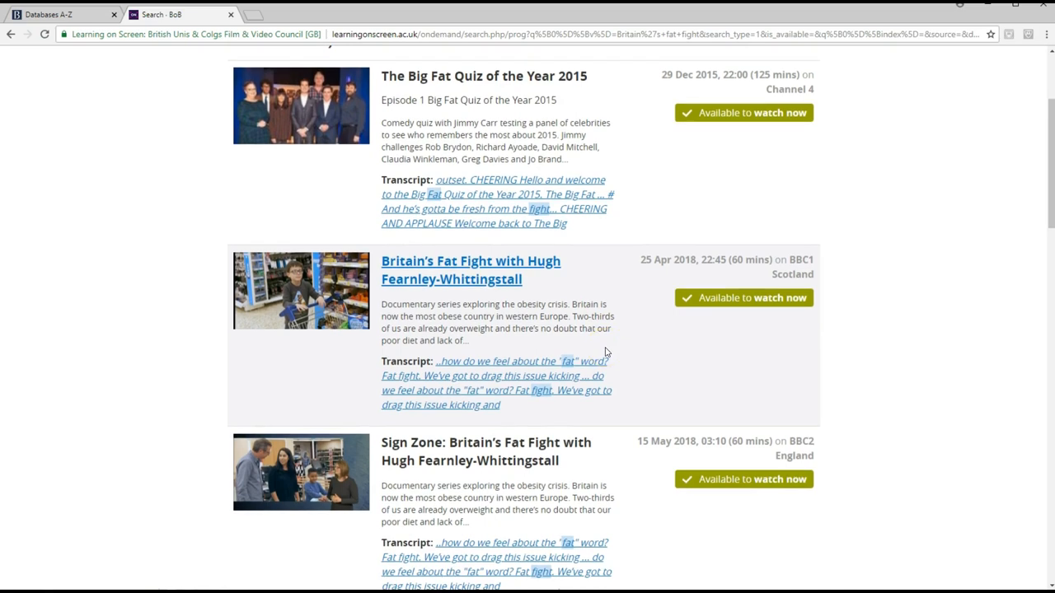
scroll(down, 3)
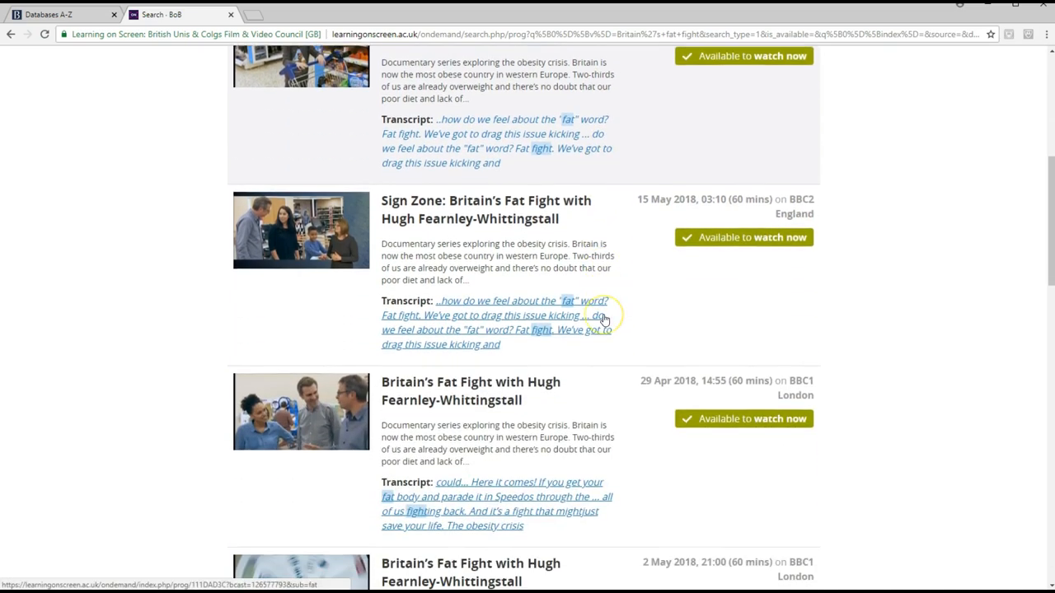
scroll(down, 3)
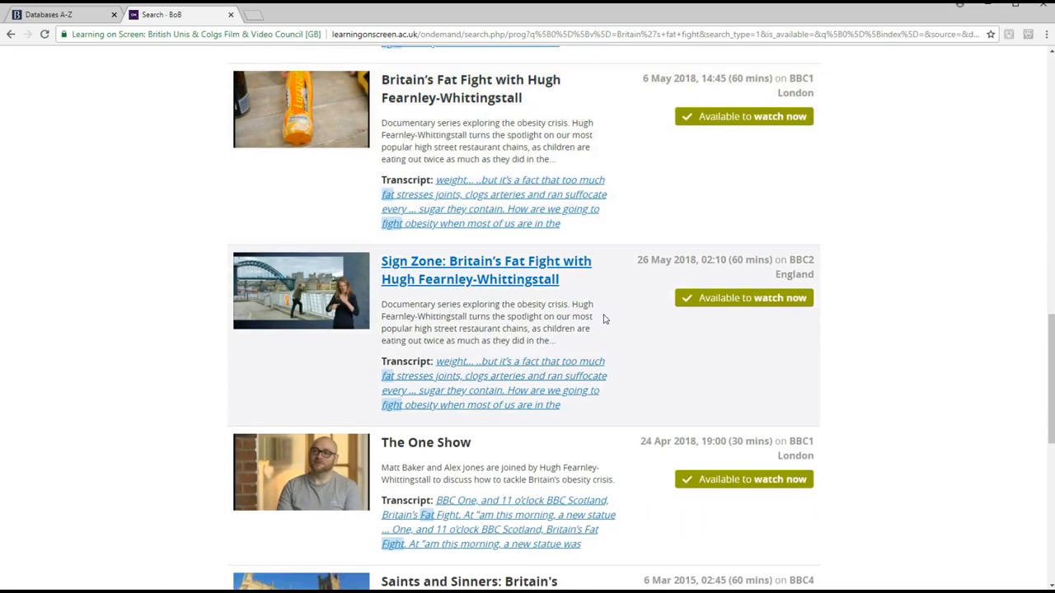
scroll(down, 3)
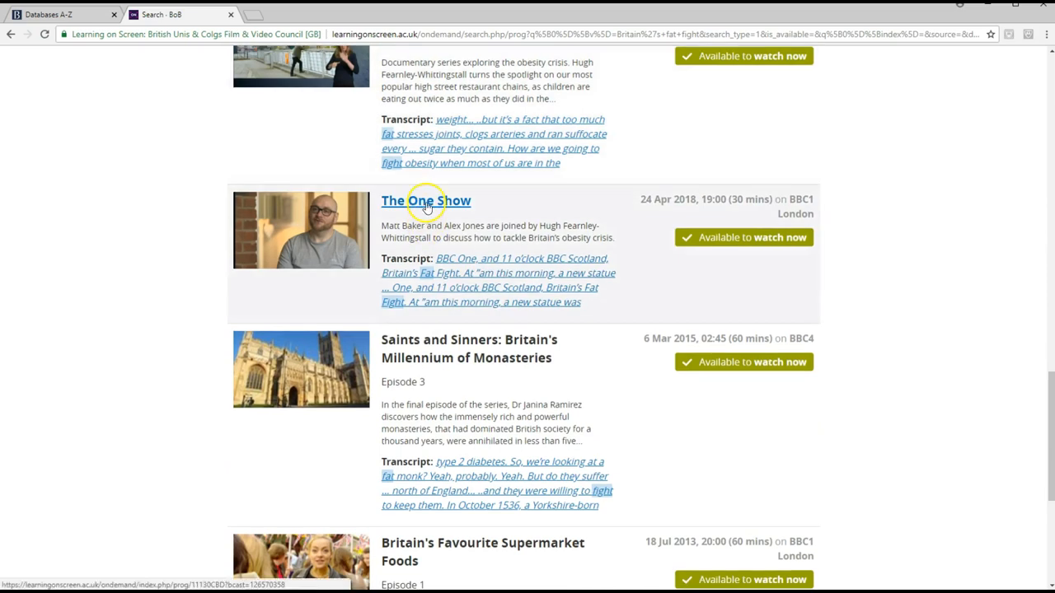
scroll(down, 3)
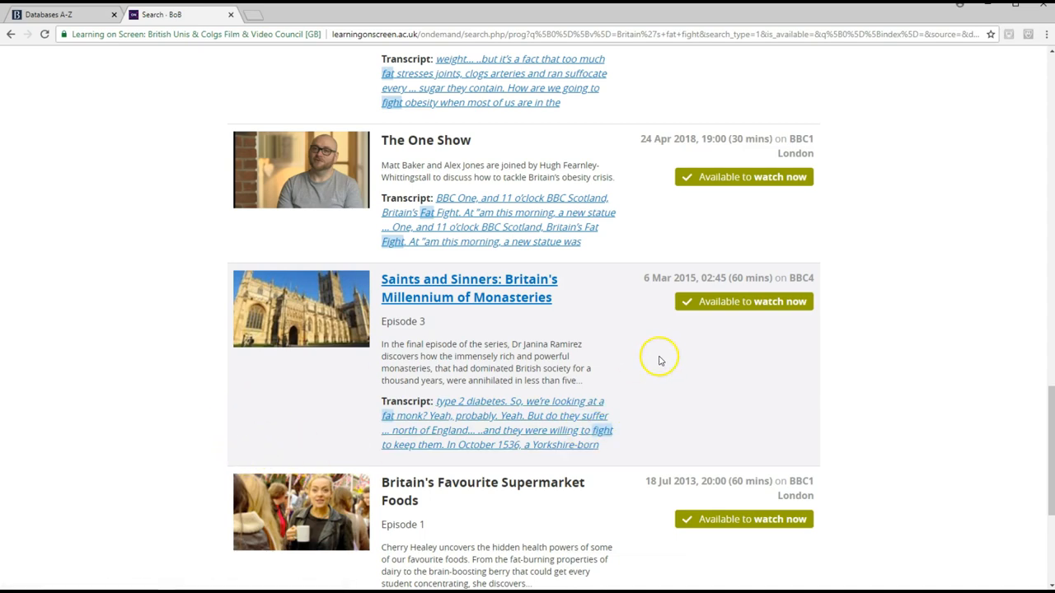
scroll(up, 3)
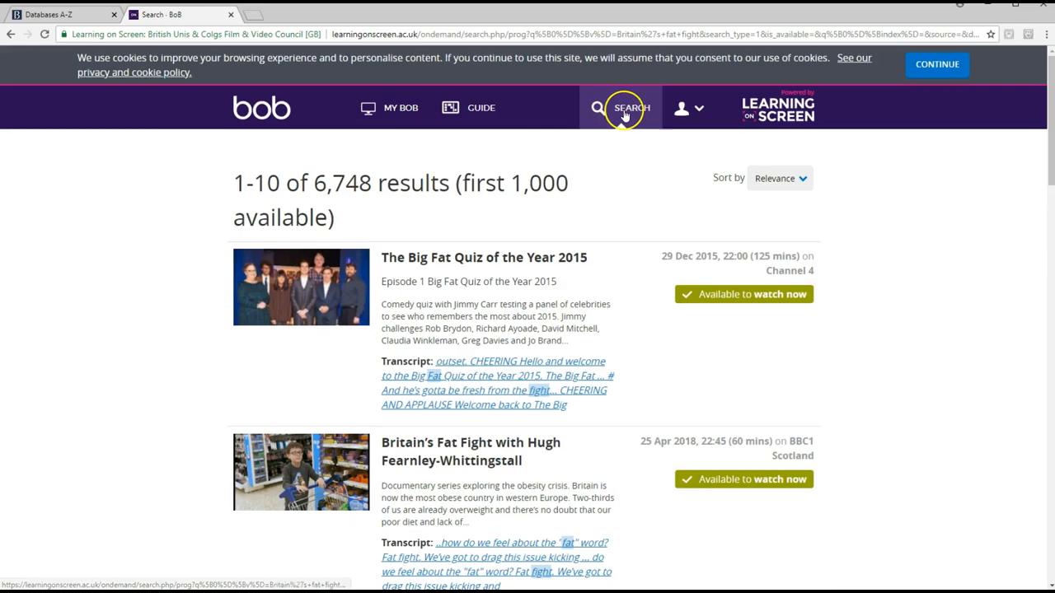
- Exclude transcripts, then limit the search to programme titles only and clear the search text
click(620, 107)
text(Britain's Fat Fight)
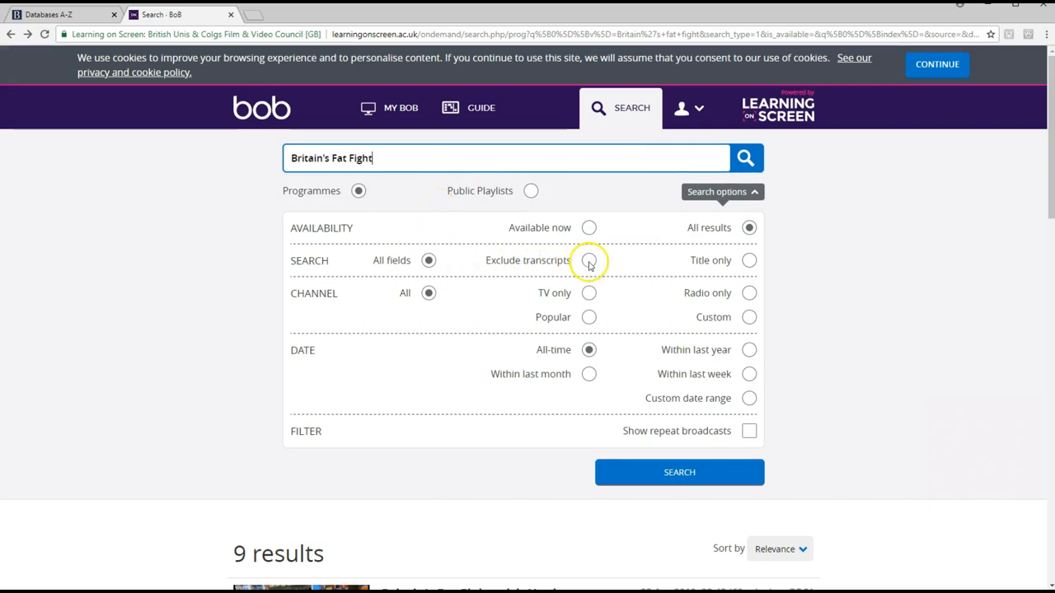
click(589, 261)
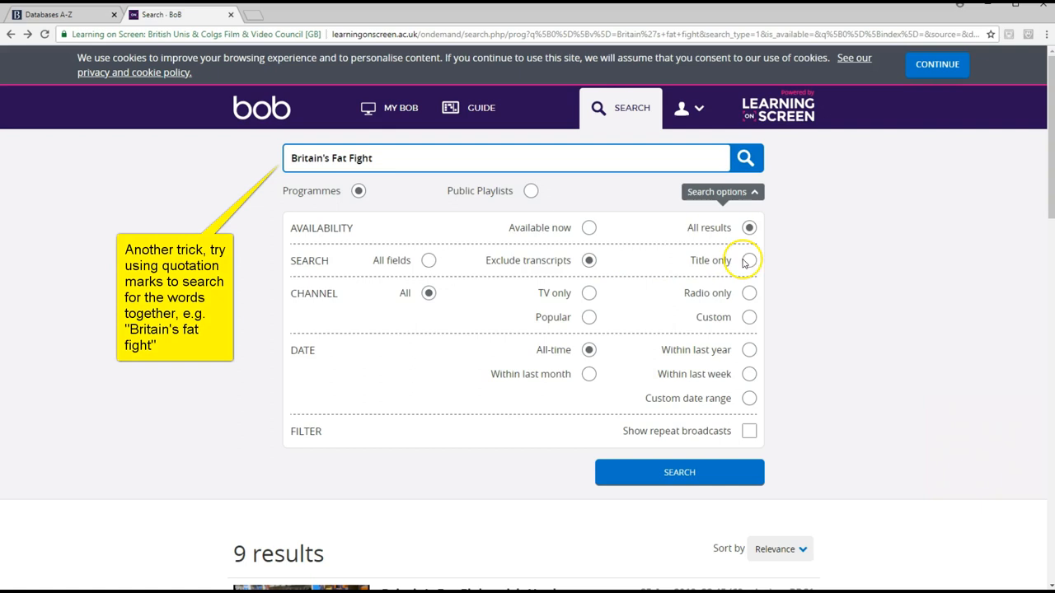
click(748, 260)
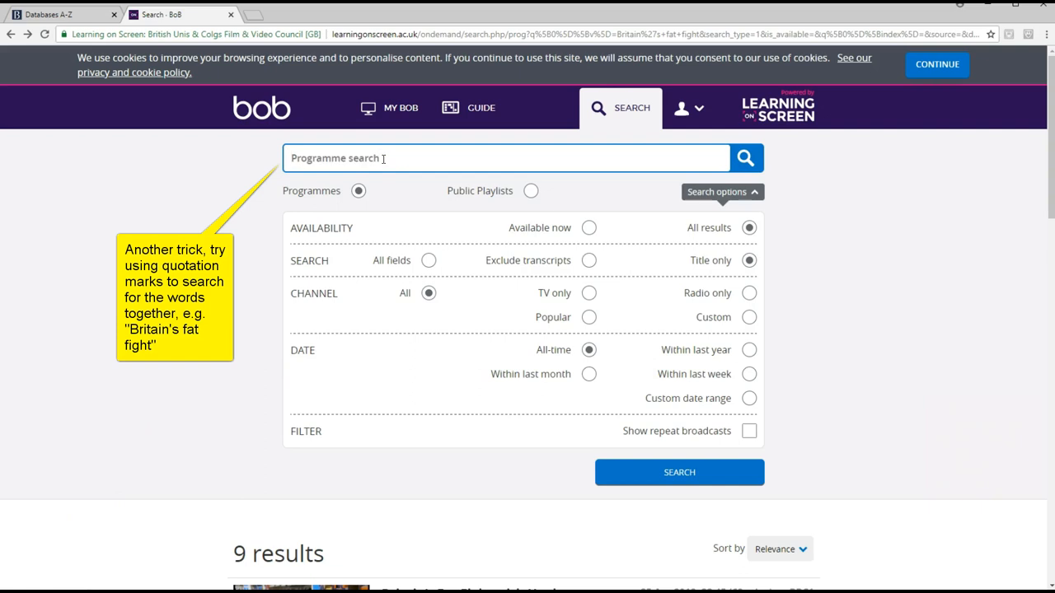
- Search for "Pulling" across all fields, giving 43,920 results
text(Pulling)
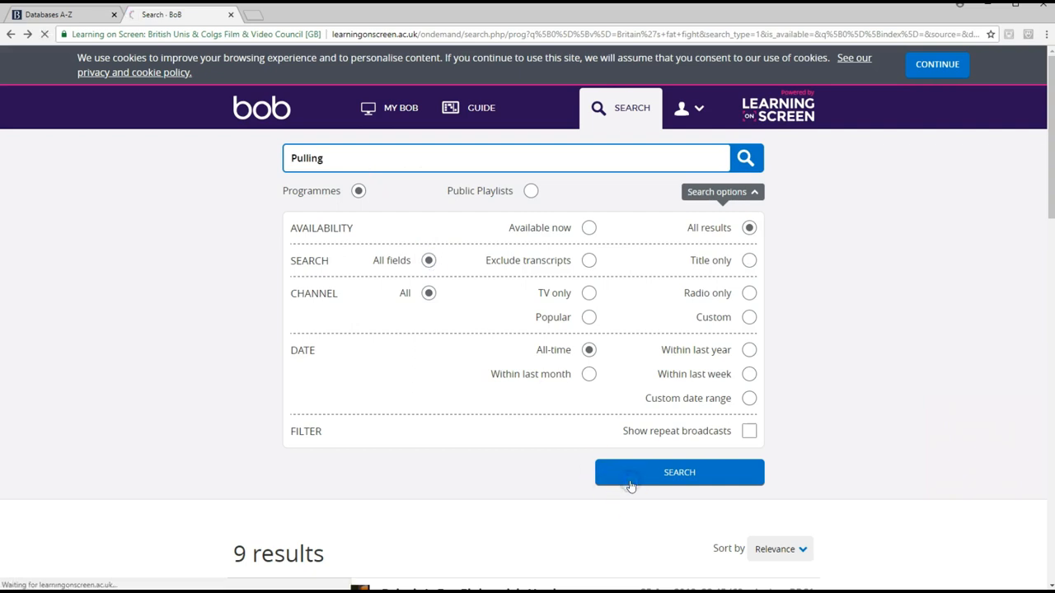
click(679, 471)
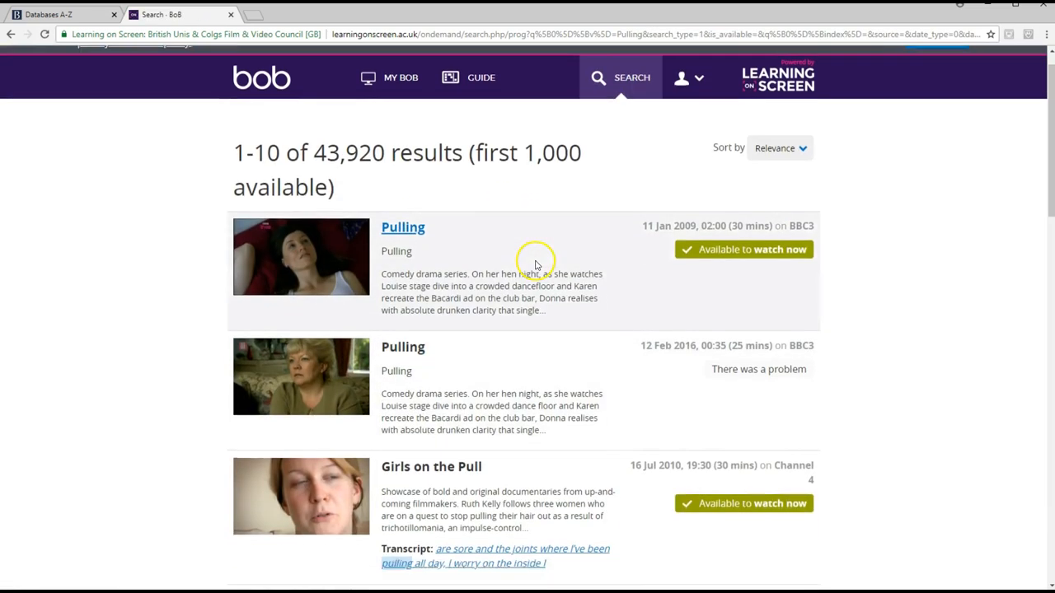
scroll(down, 3)
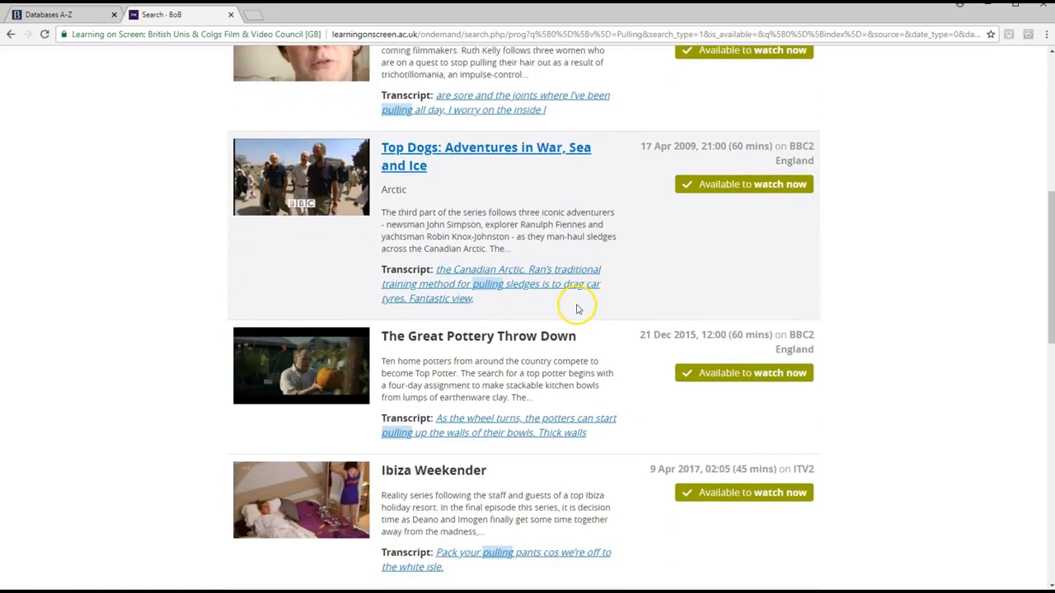
scroll(up, 3)
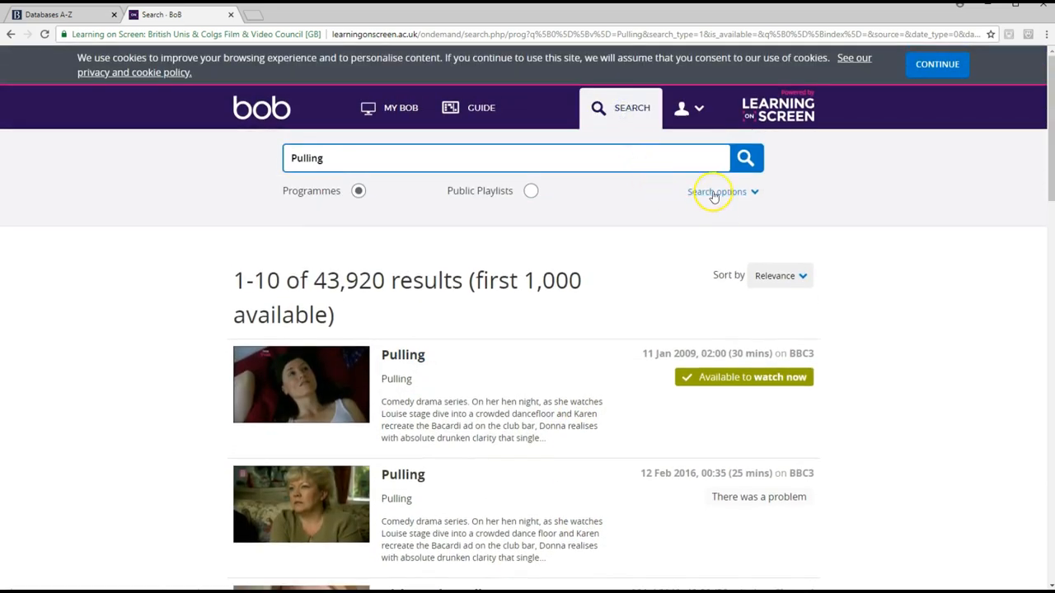
- Rerun the Pulling search matching titles only, cutting the results to 26
click(717, 191)
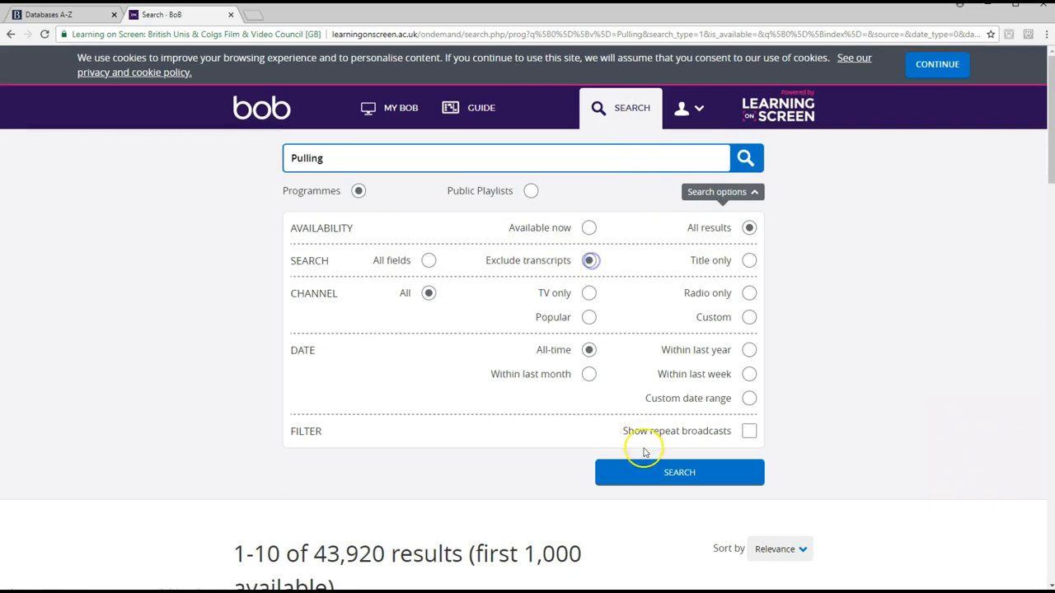
click(679, 471)
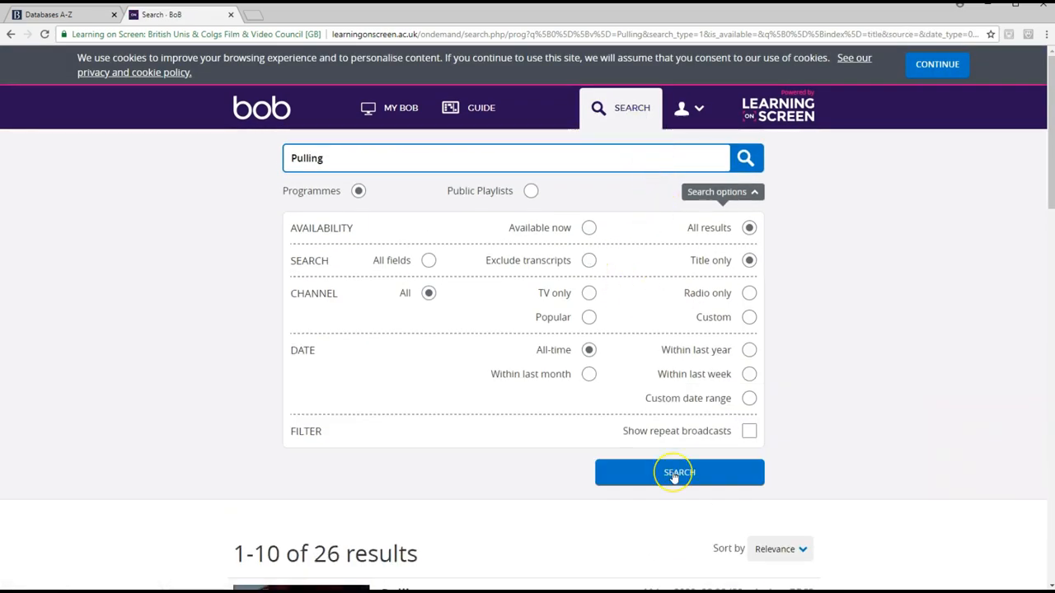
click(679, 471)
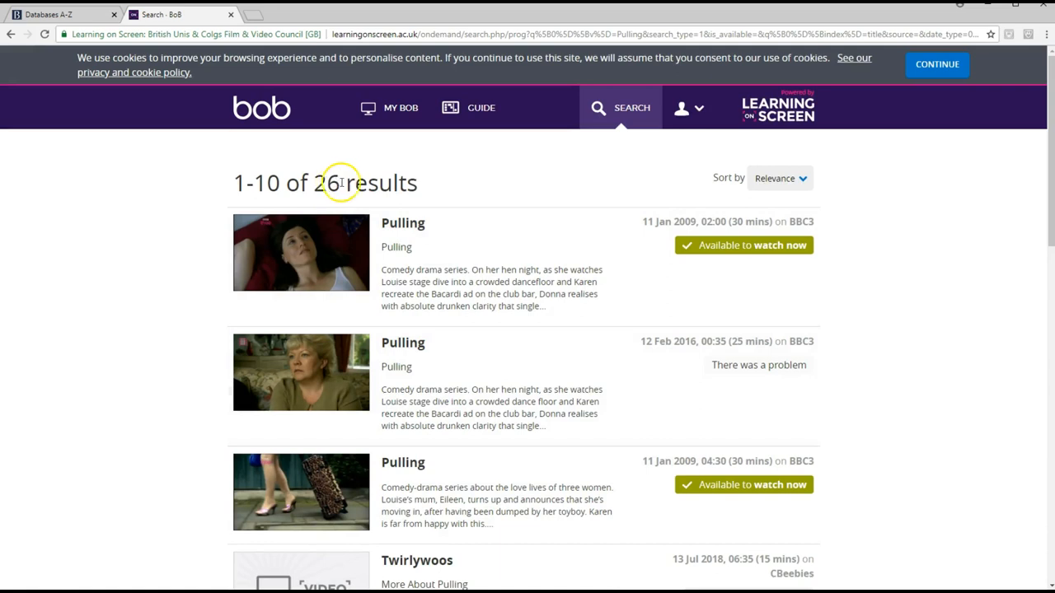
mouse_move(623, 113)
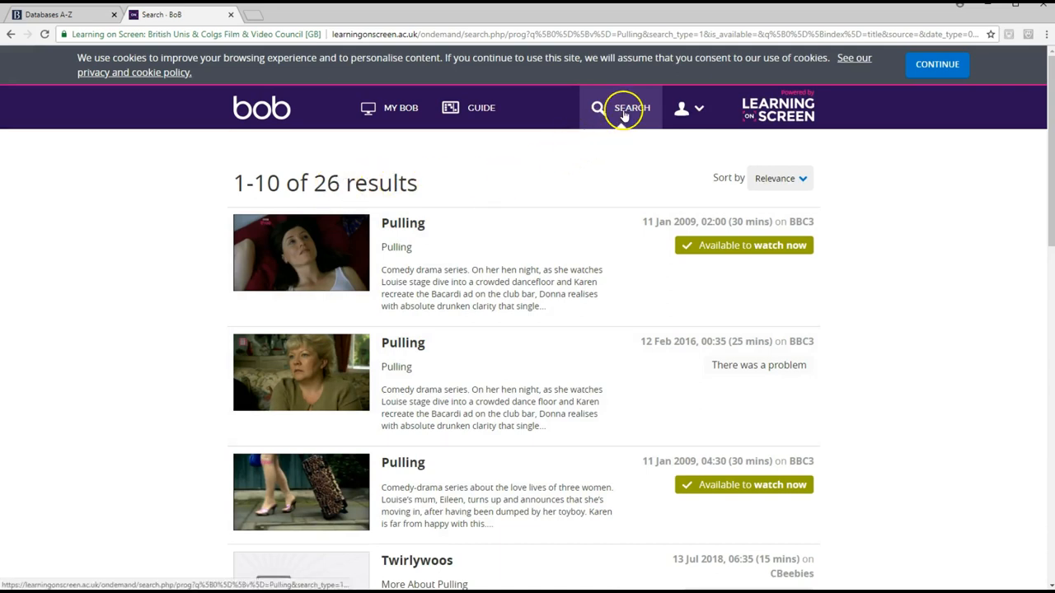
- Limit the Pulling search to TV only with a custom channel selection
click(629, 107)
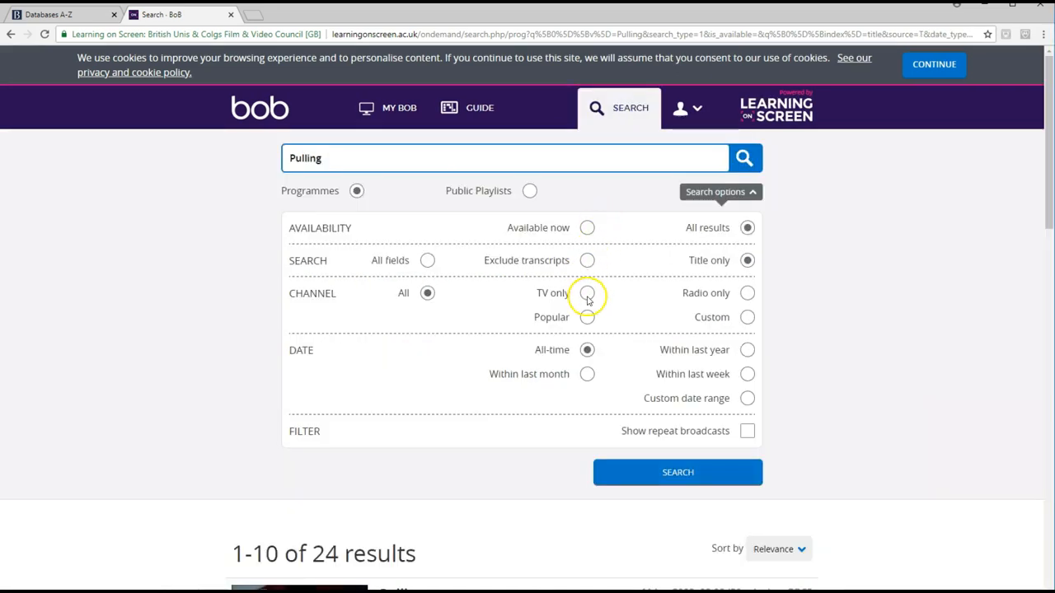
click(587, 293)
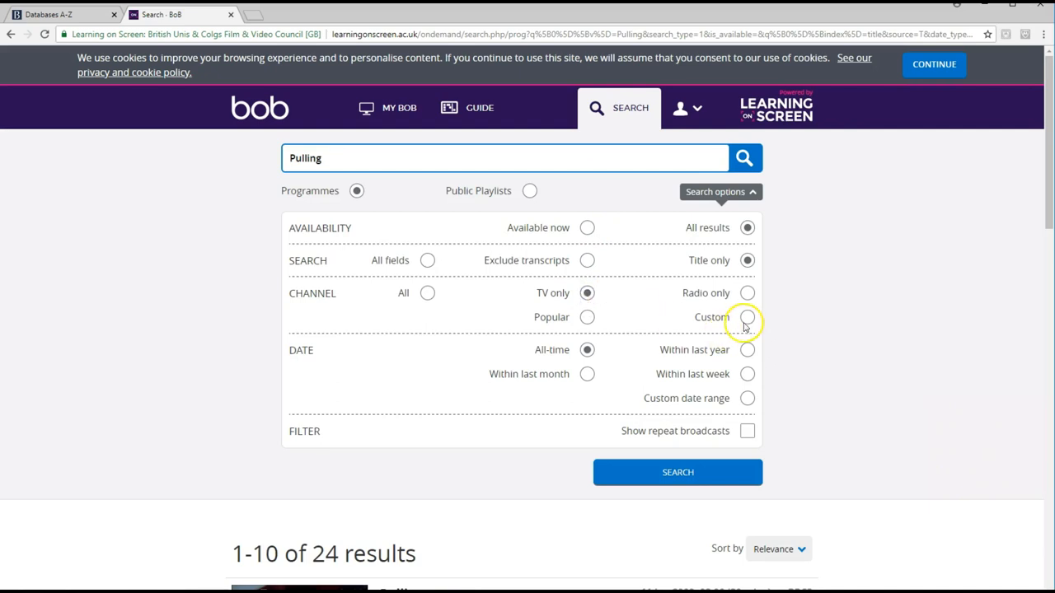
click(747, 316)
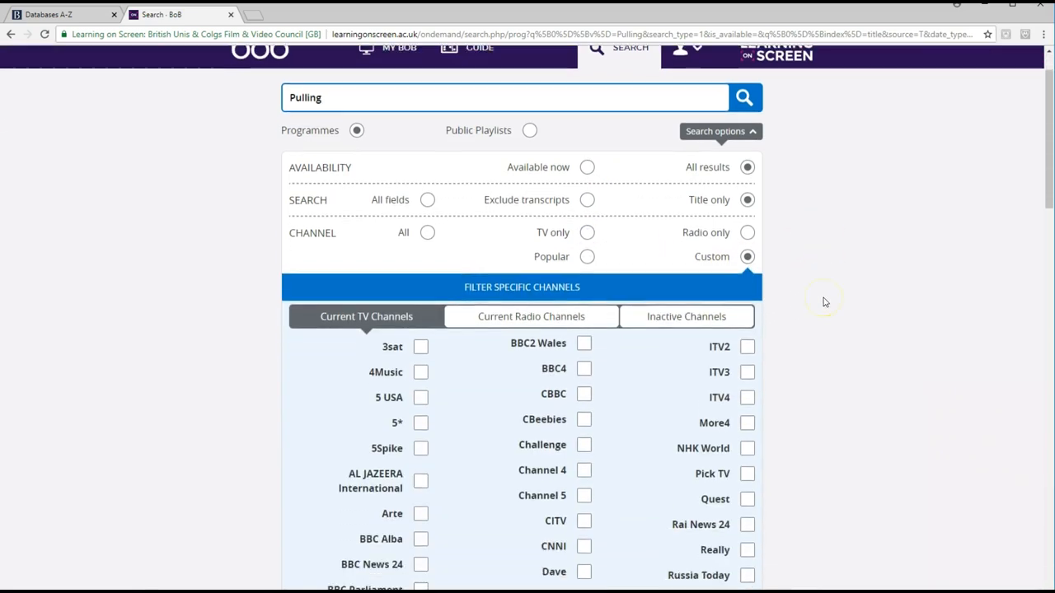
- Tick inactive channel BBC3 as the custom filter, leaving 16 results
scroll(down, 3)
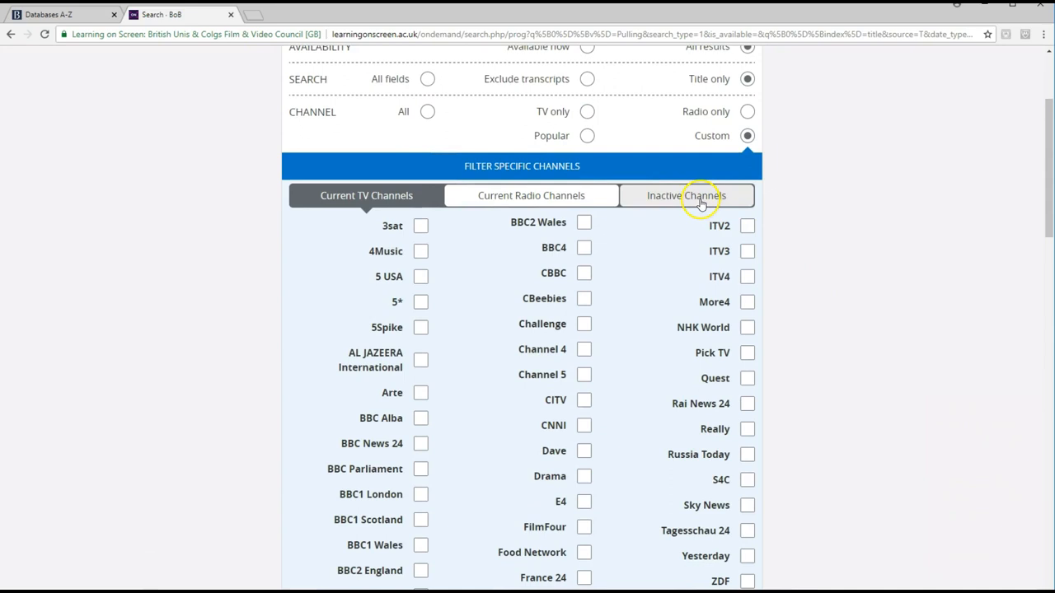
click(685, 195)
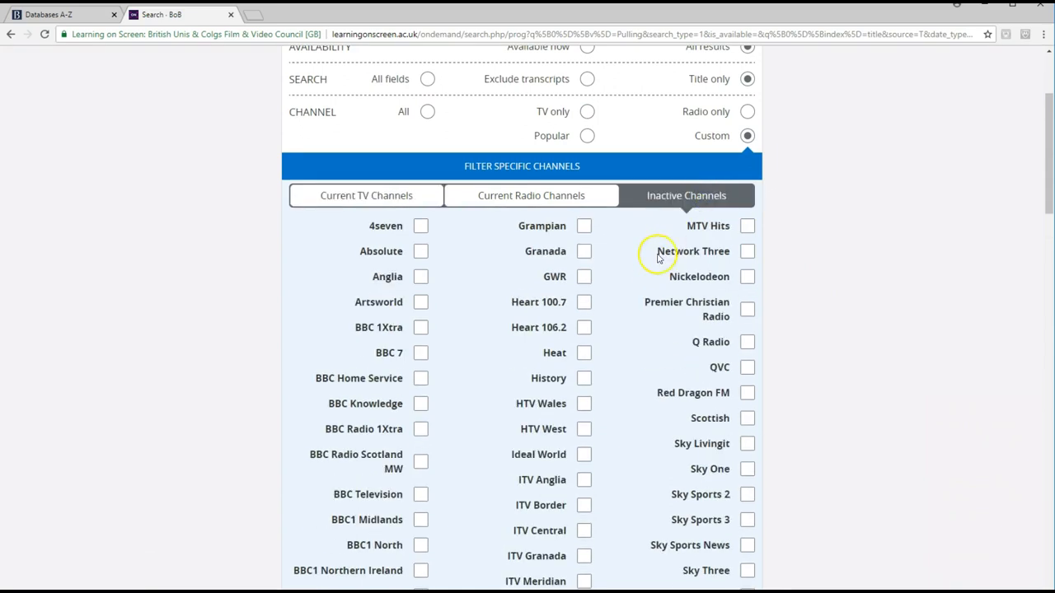
scroll(down, 3)
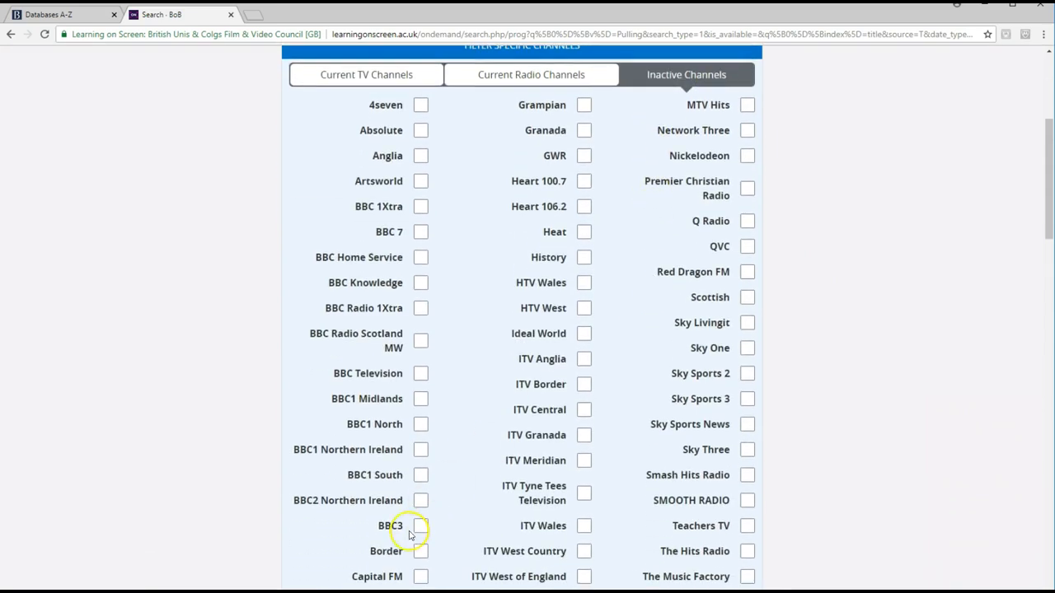
click(420, 526)
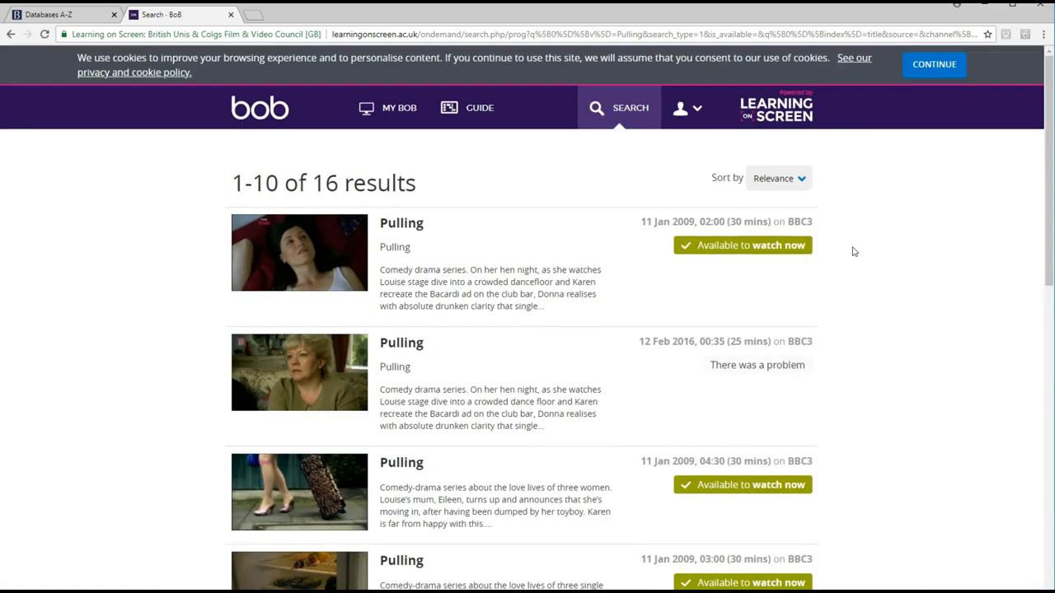
- Scroll through the 16 BBC3 Pulling results, then return to the Databases A–Z tab
scroll(down, 3)
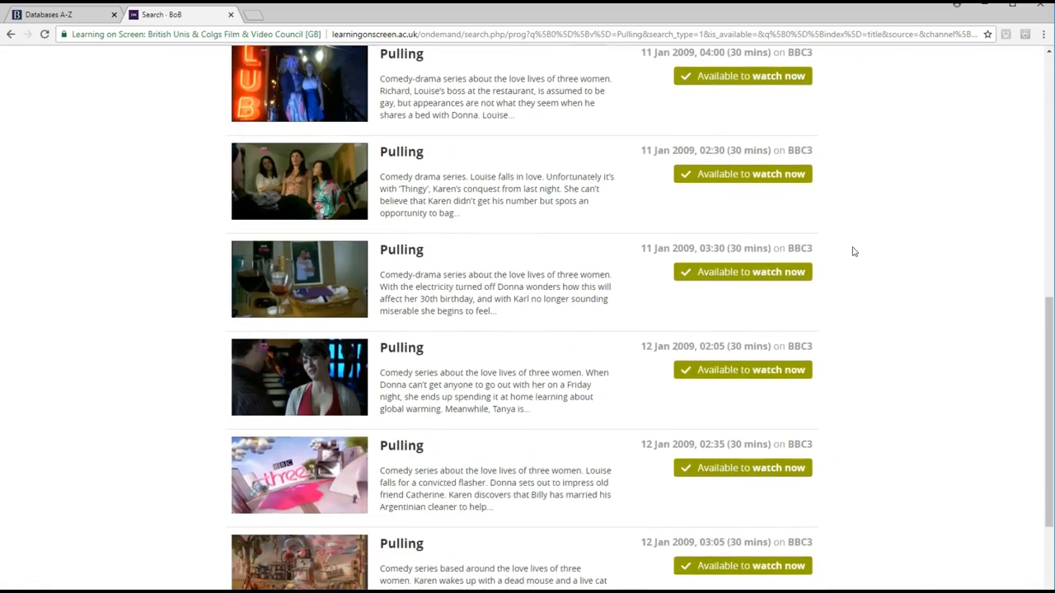
scroll(down, 3)
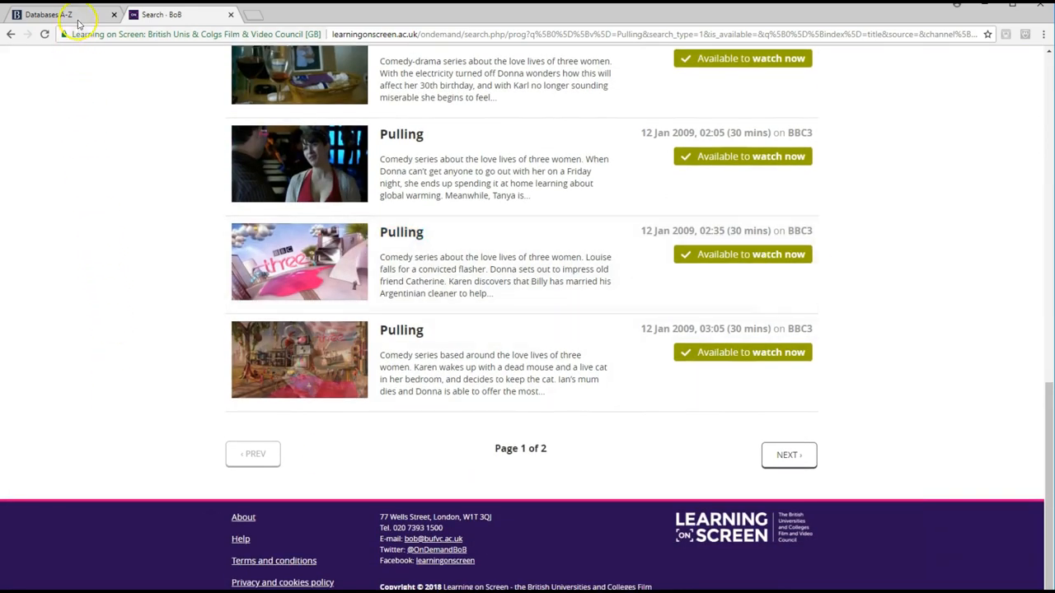
click(41, 13)
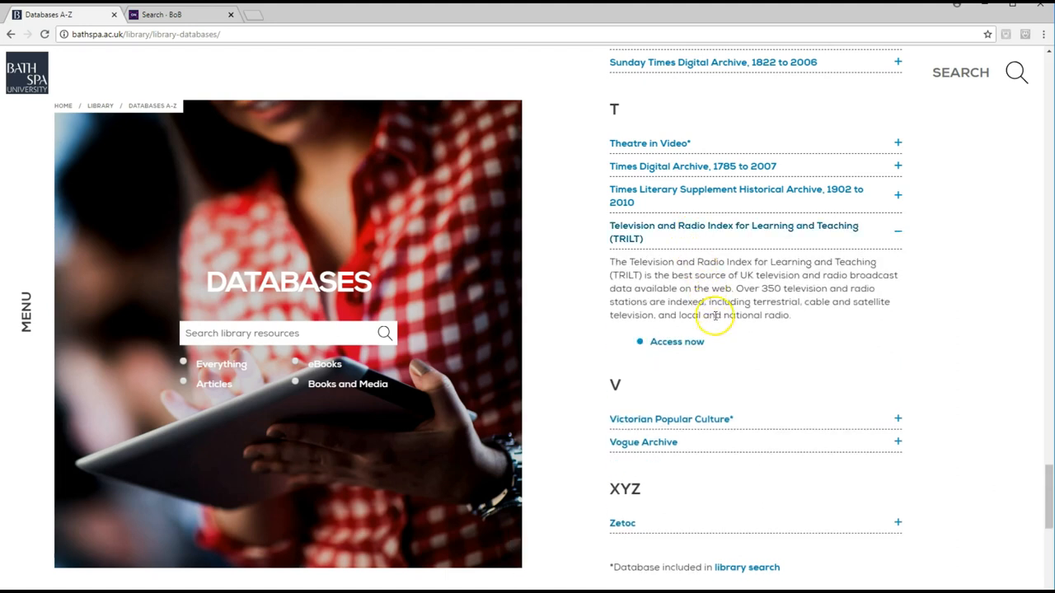
mouse_move(716, 345)
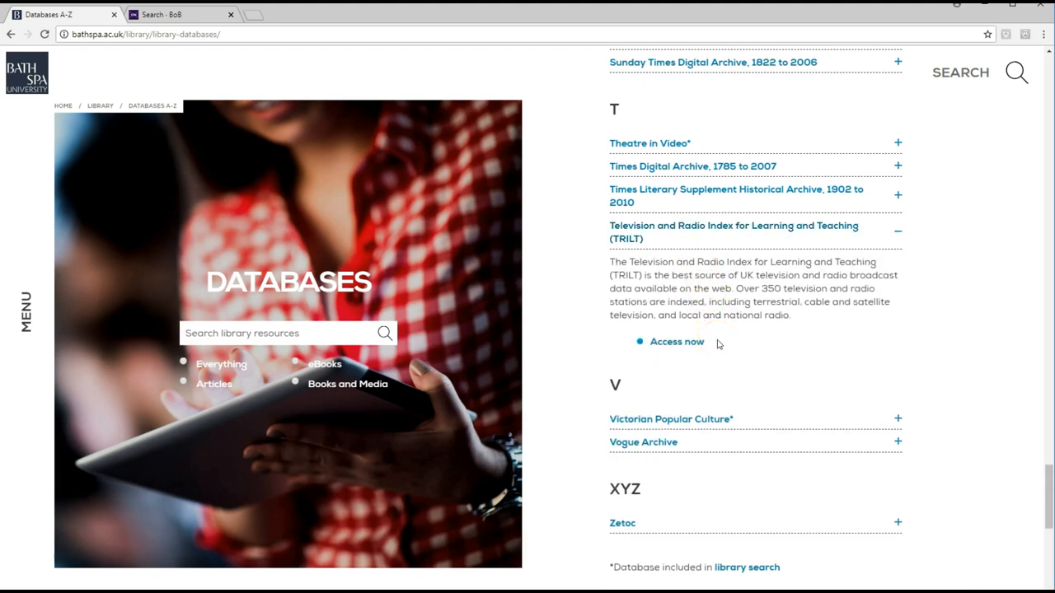